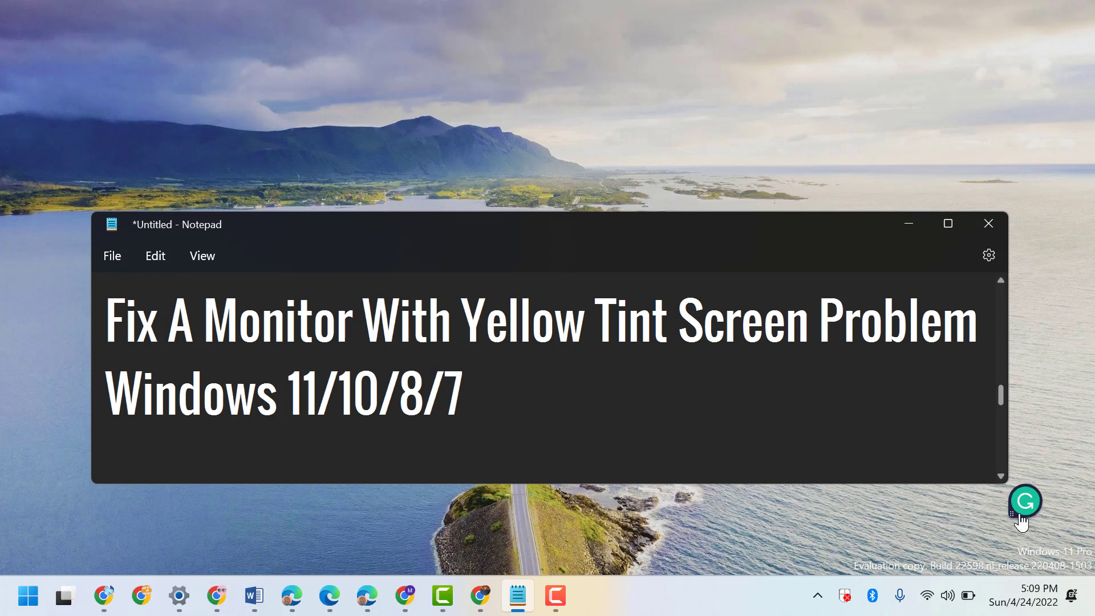
mouse_move(1065, 532)
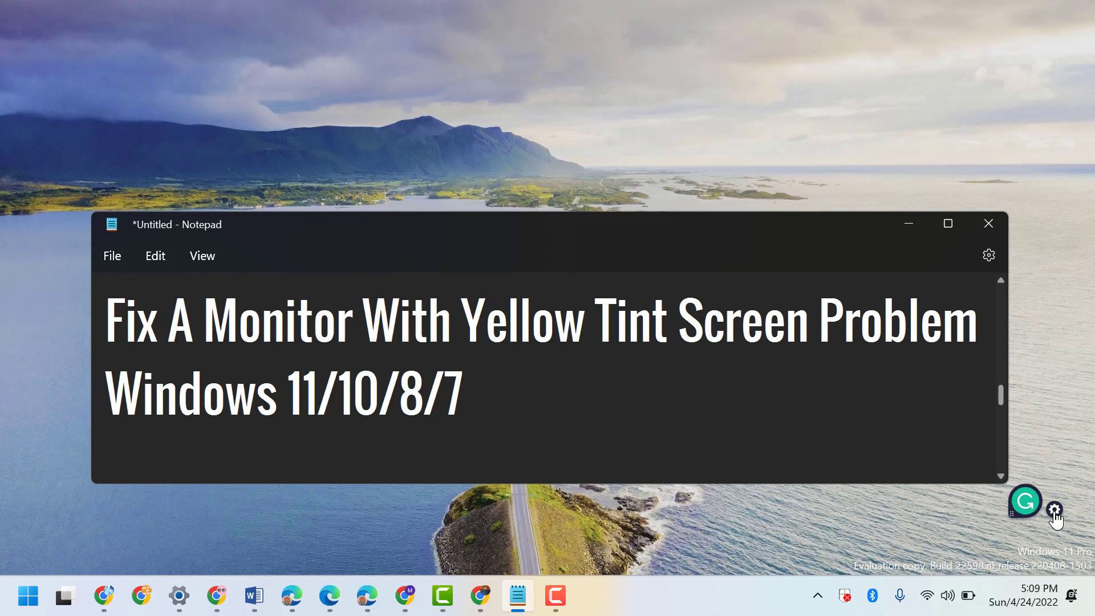
- Quit Grammarly from its widget options, then launch a new blank Notepad window
click(1055, 508)
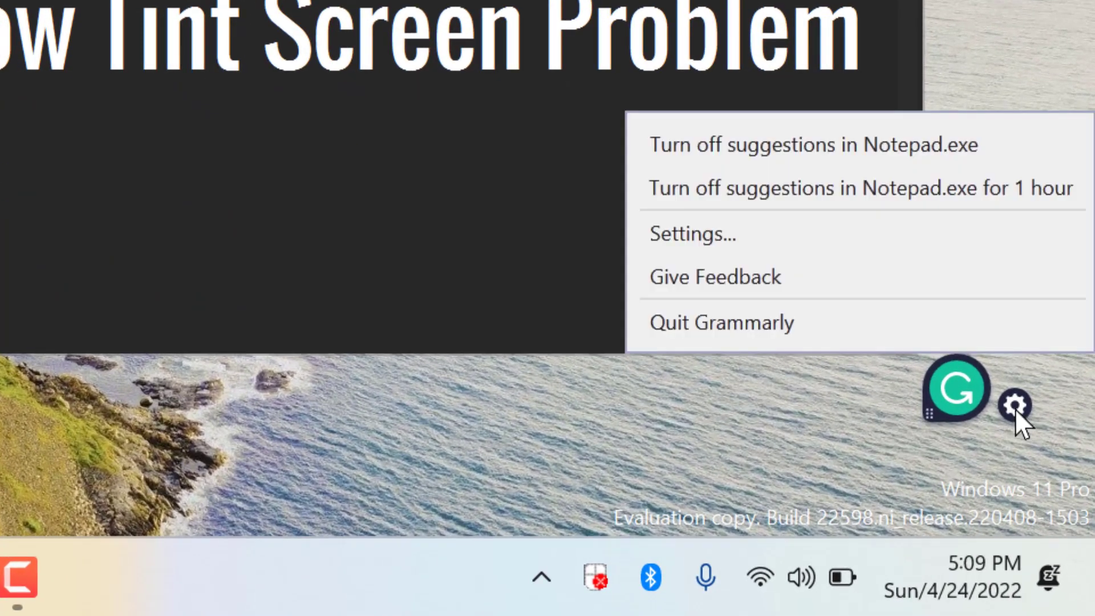
mouse_move(873, 168)
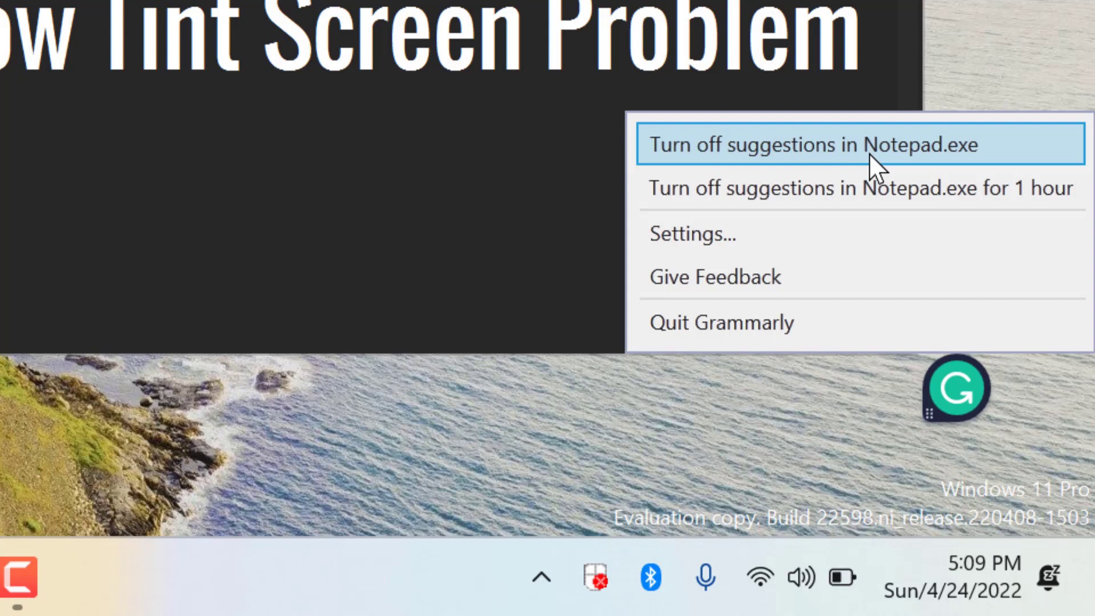
mouse_move(749, 233)
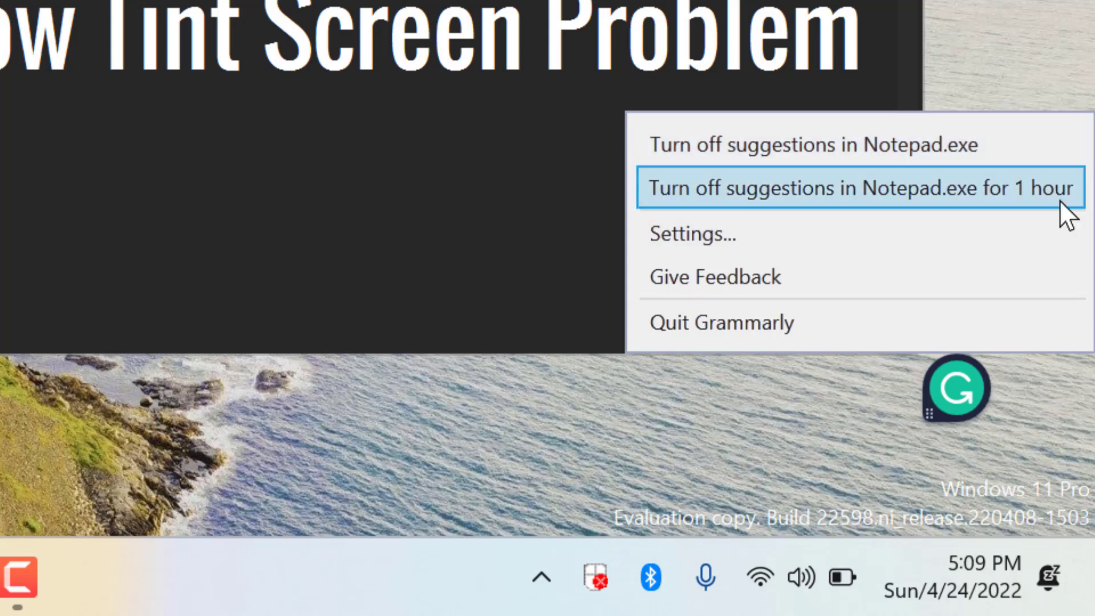
mouse_move(693, 234)
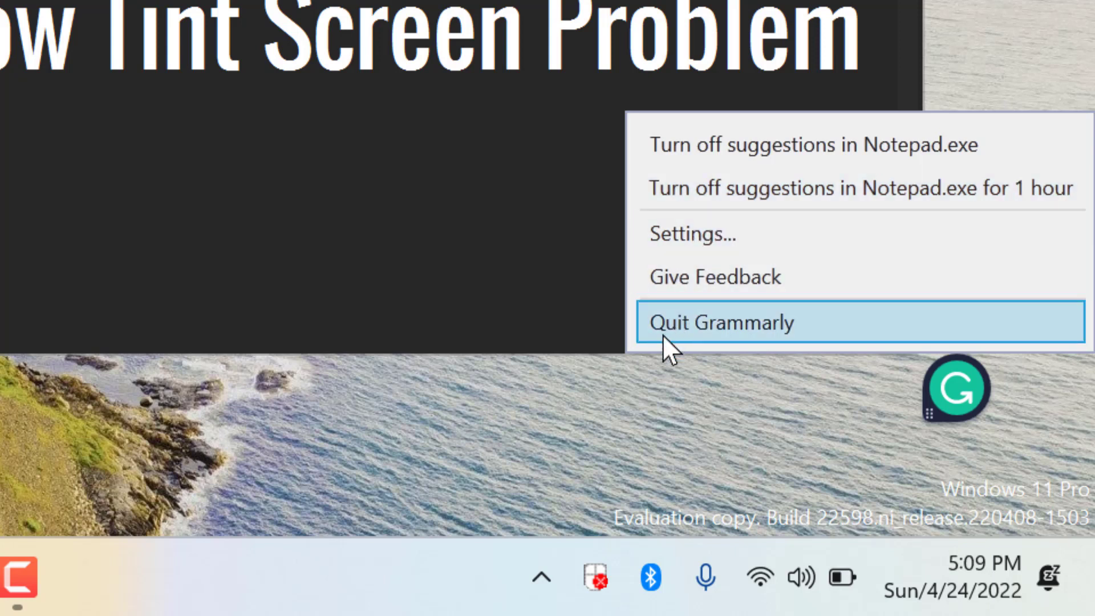
mouse_move(583, 320)
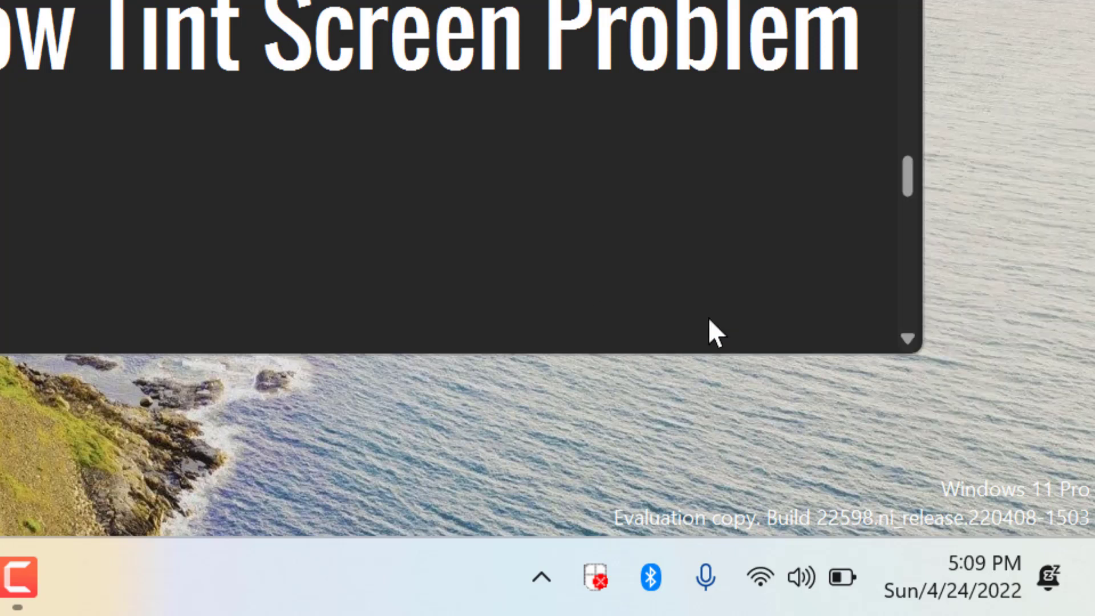
click(26, 595)
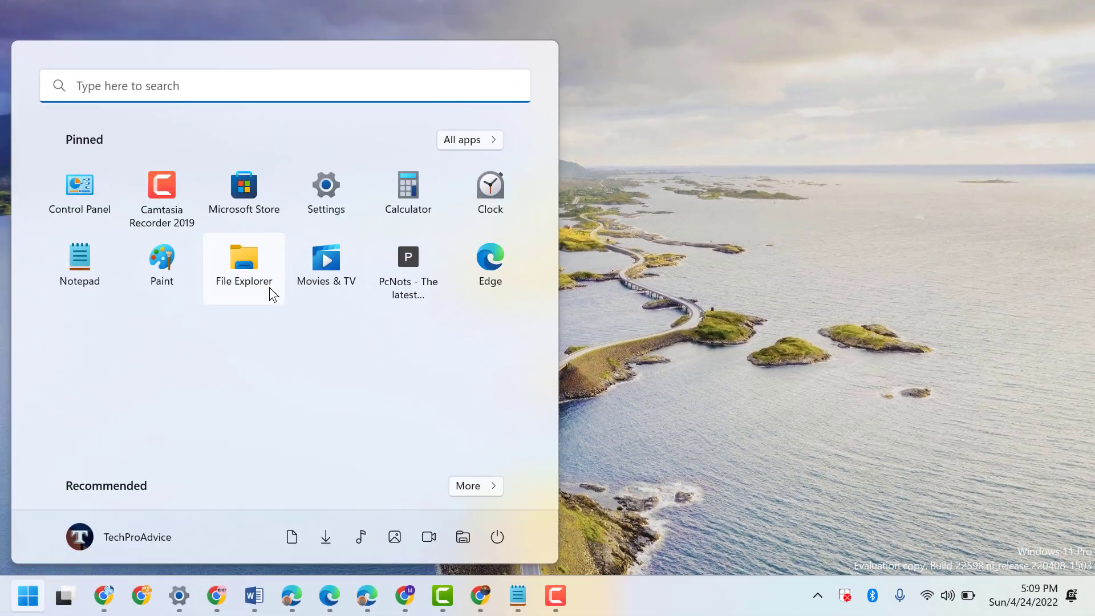
mouse_move(79, 267)
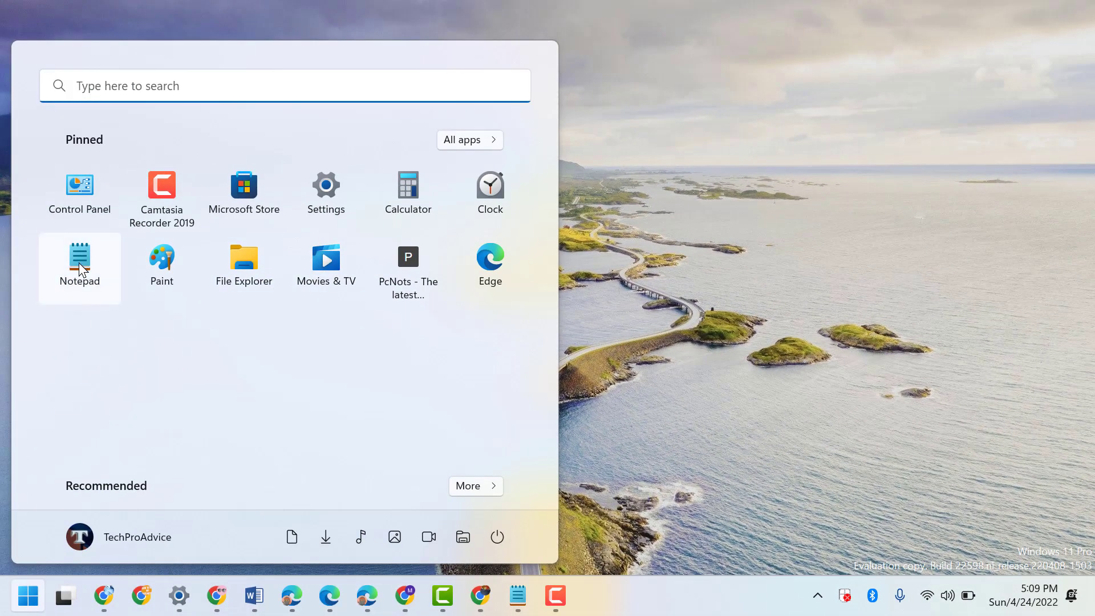
click(79, 268)
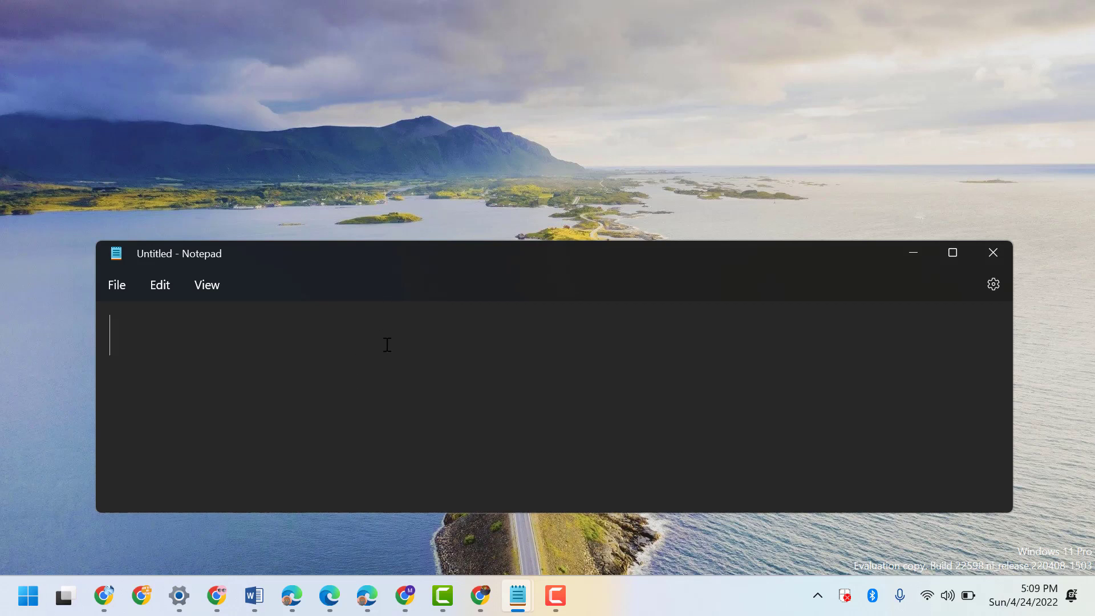
- Enter the word 'hello' into the note with no Grammarly widget appearing
text(he)
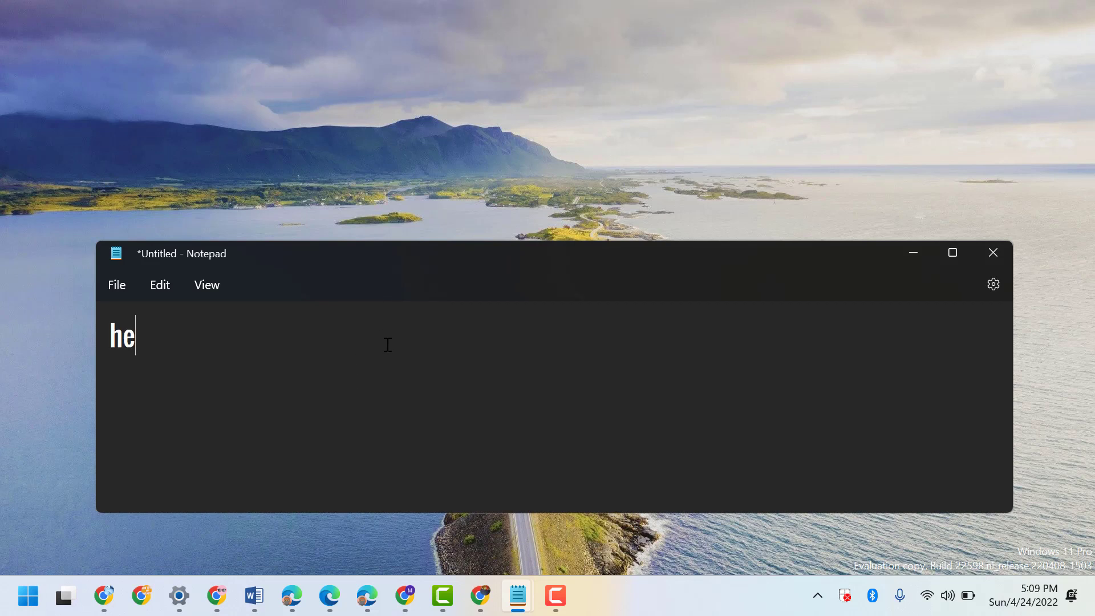
text(llo)
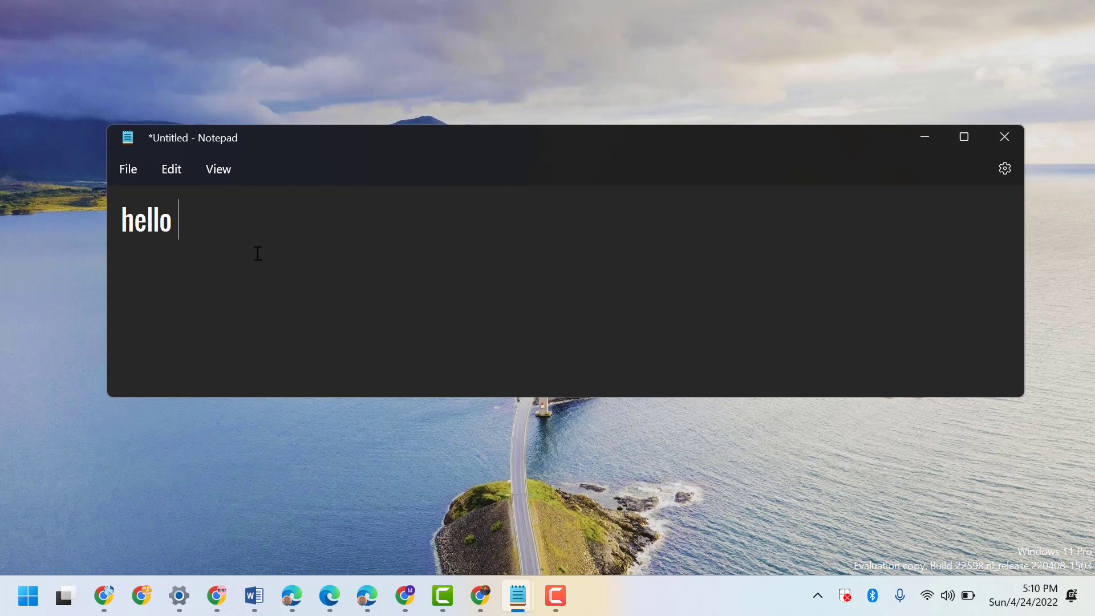
mouse_move(900, 163)
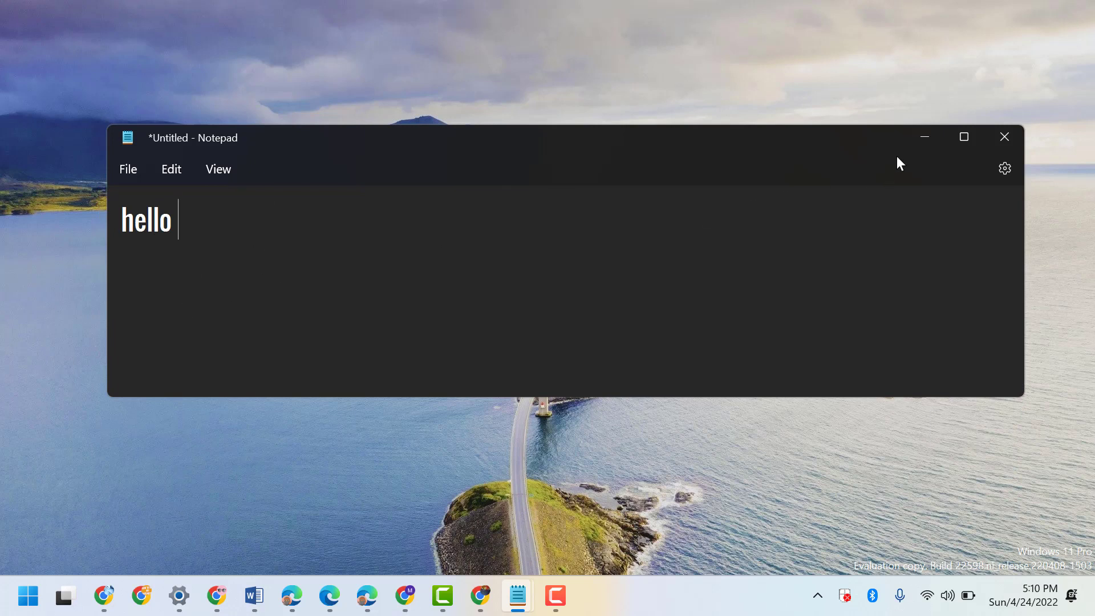
mouse_move(322, 230)
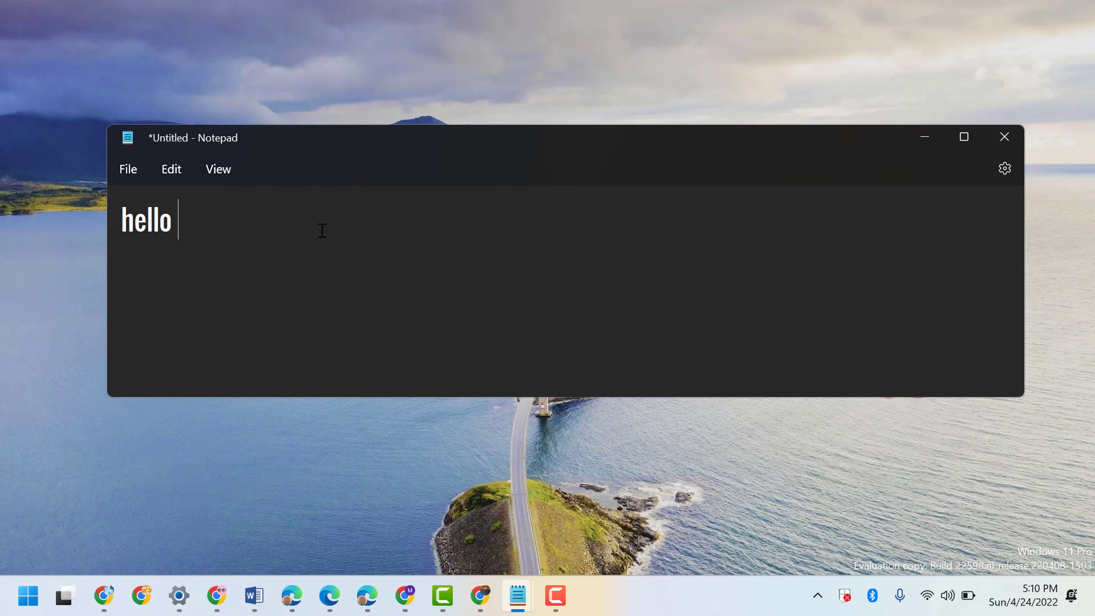